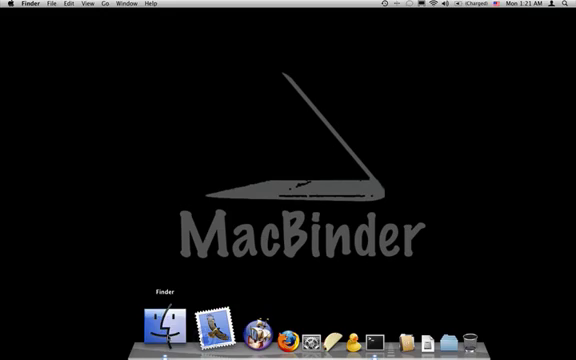
Show the admin home folder in a new Finder window from the Dock
click(156, 318)
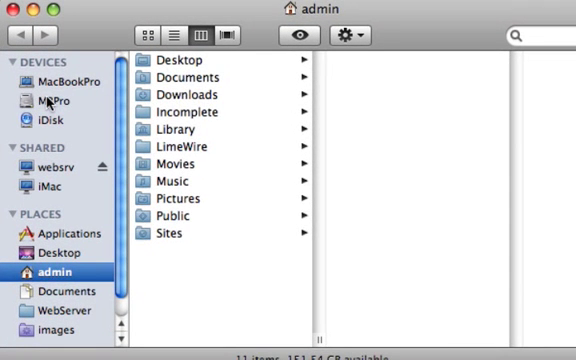
click(62, 96)
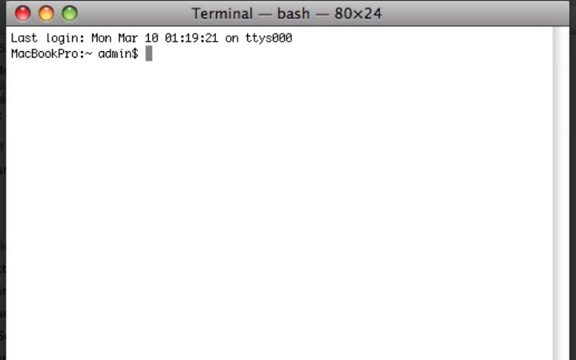
Run 'defaults write com.apple.finder AppleShowAllFiles TRUE' then 'killall Finder' to relaunch Finder
text(defaults write com.apple.finder AppleShowAllFiles TRUE)
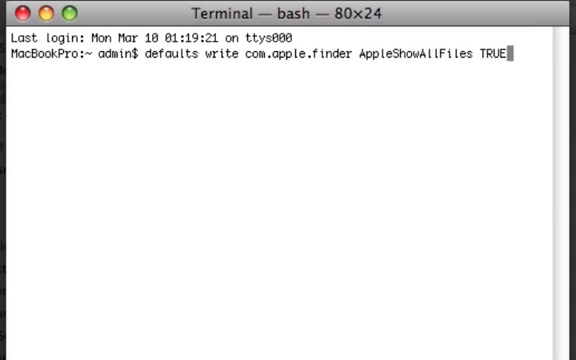
key(Return)
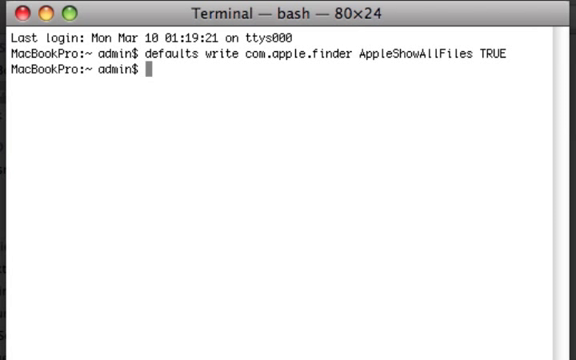
text(killall Finder)
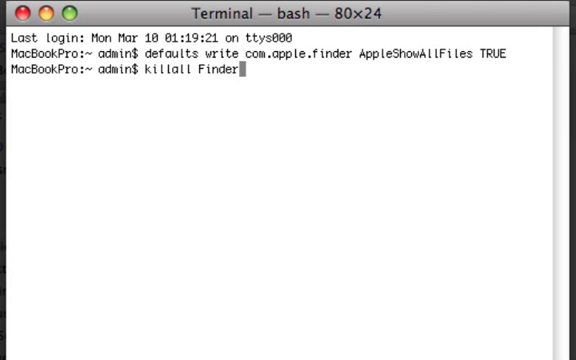
key(Return)
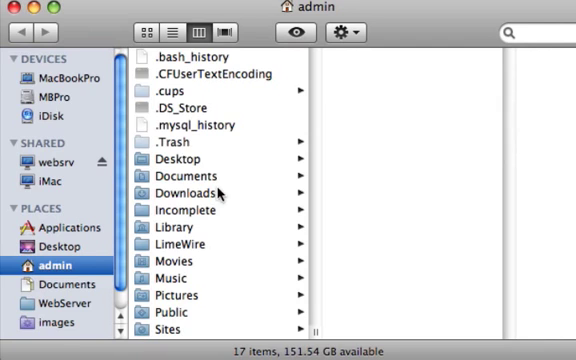
Browse the MBPro drive root, revealing hidden items like bin, etc, private, usr and var
click(56, 96)
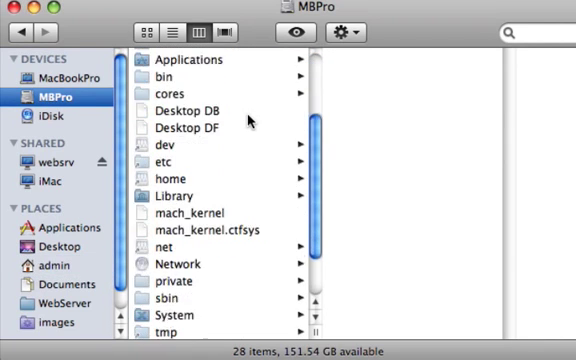
scroll(down, 3)
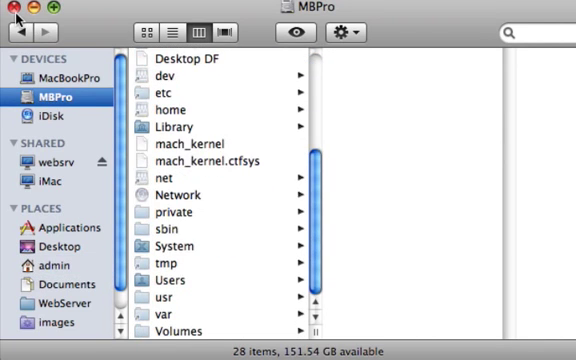